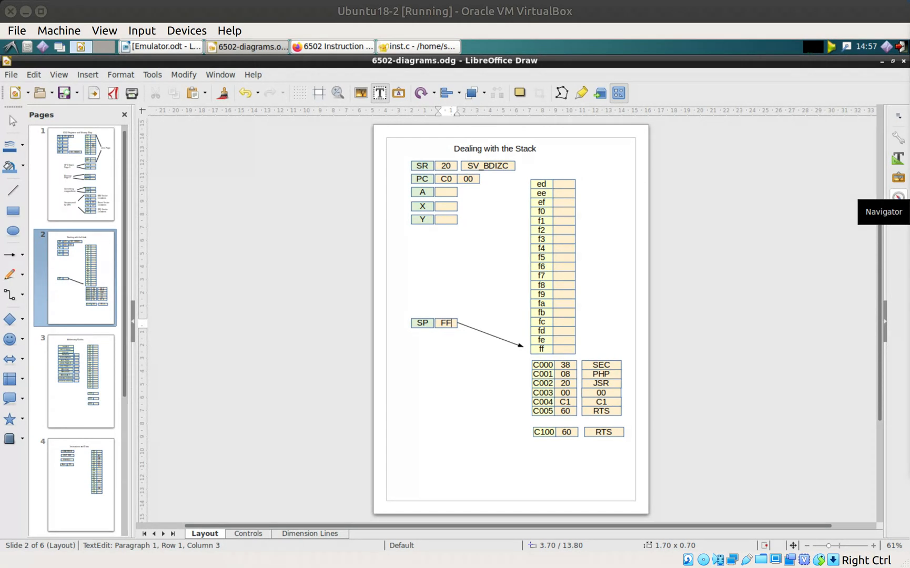
mouse_move(831, 17)
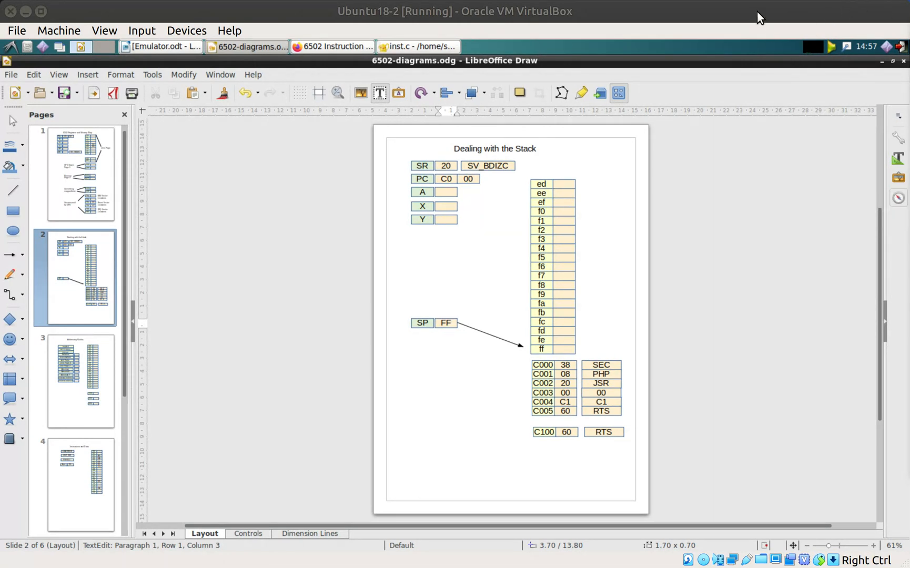
Replace the SR register value 20 with 21
left_click(451, 322)
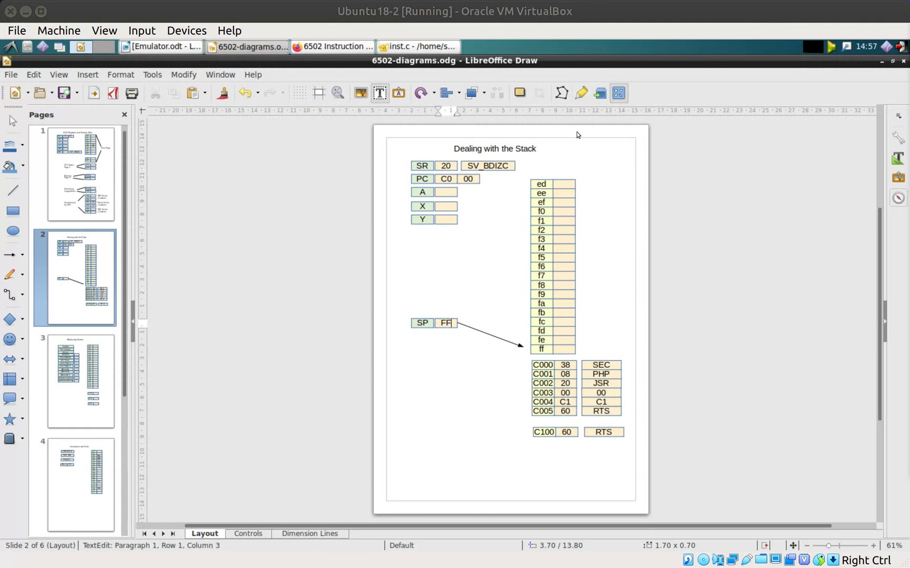
mouse_move(519, 196)
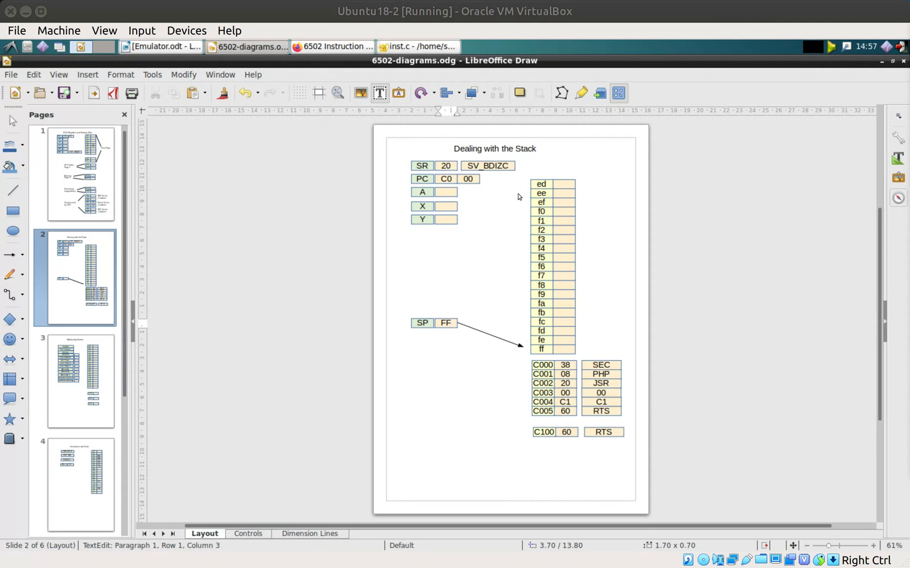
left_click(450, 322)
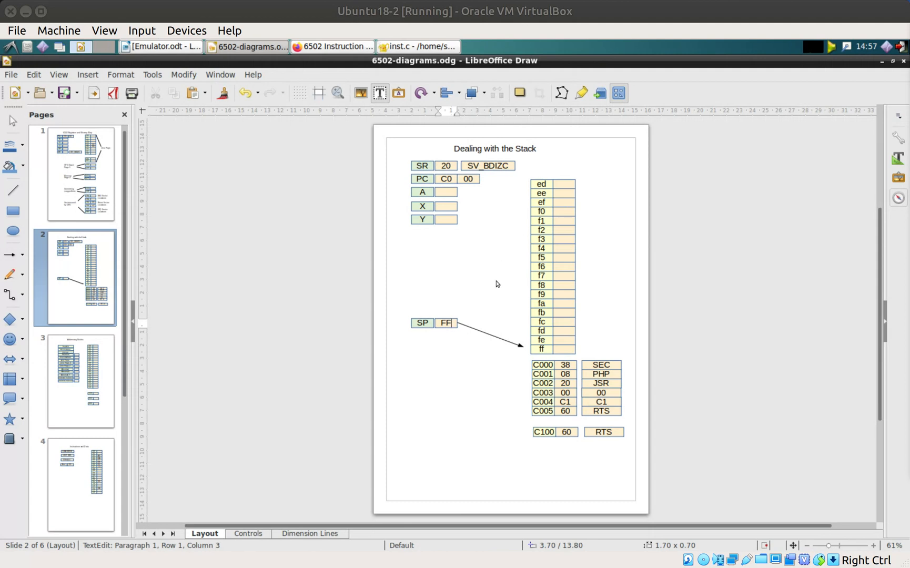
mouse_move(514, 242)
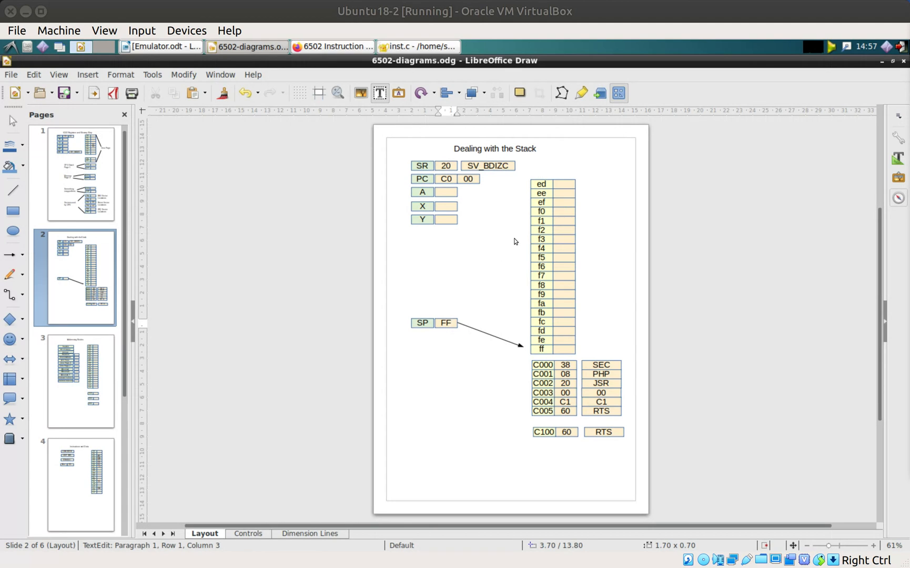
mouse_move(527, 186)
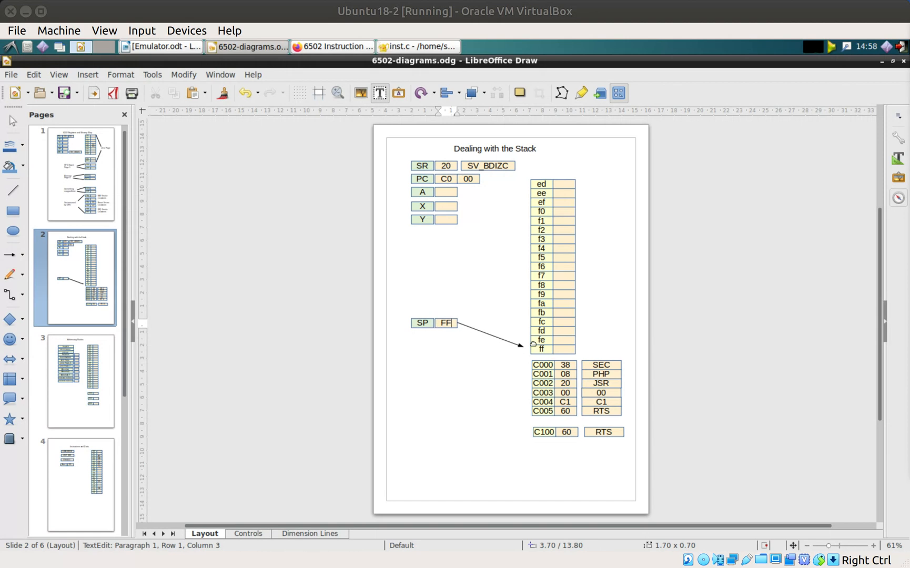
mouse_move(533, 325)
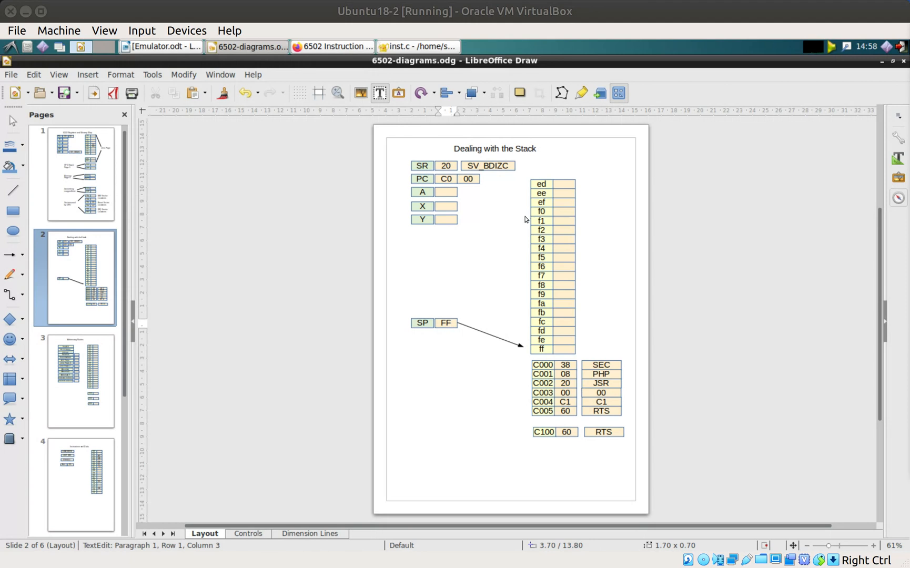
mouse_move(470, 230)
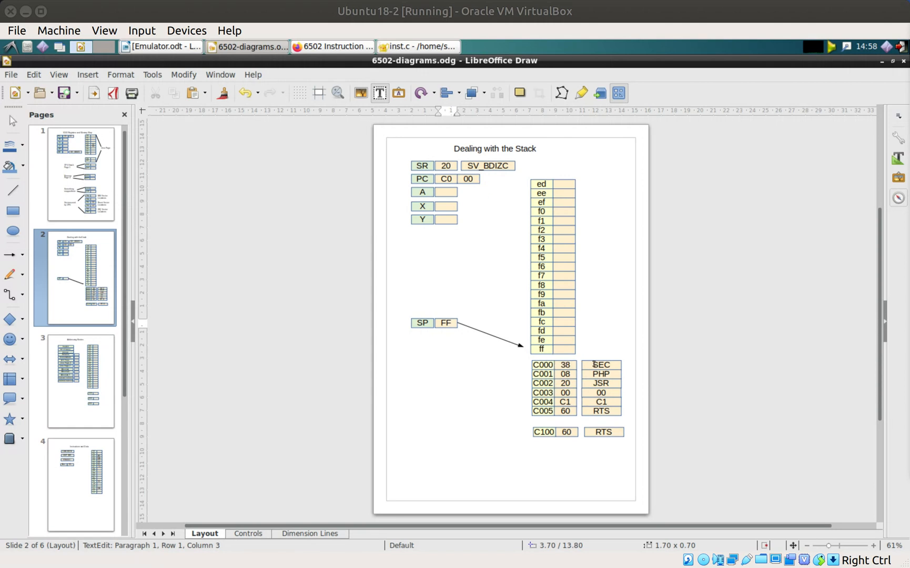
mouse_move(433, 336)
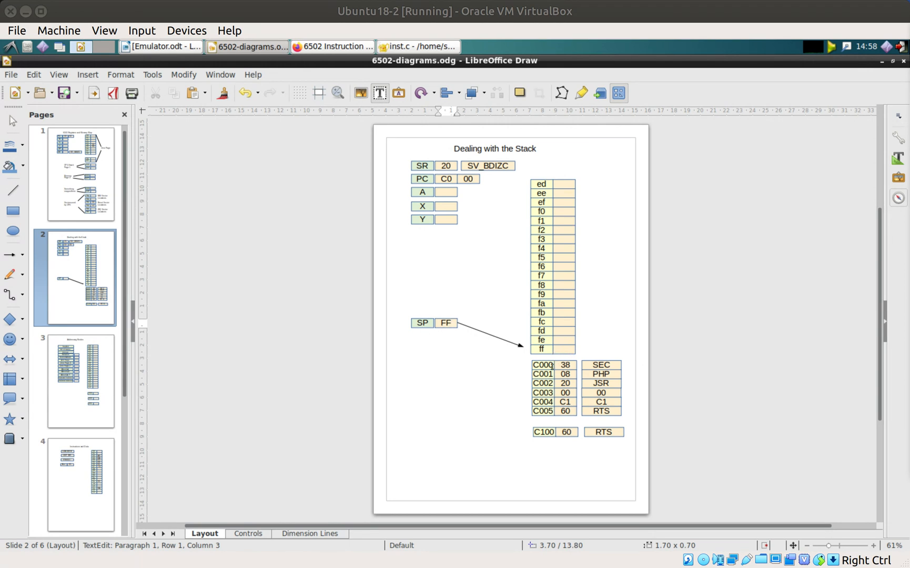
mouse_move(611, 366)
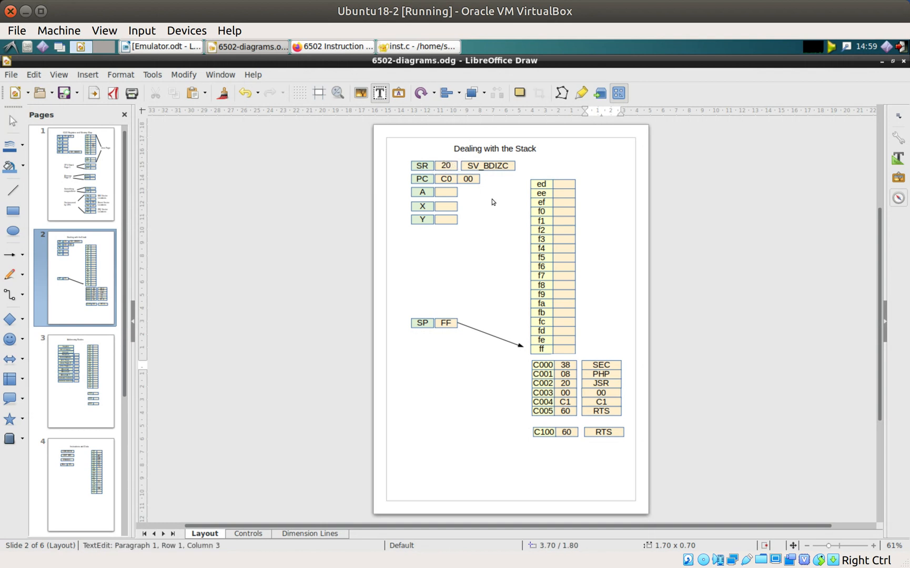
type("1")
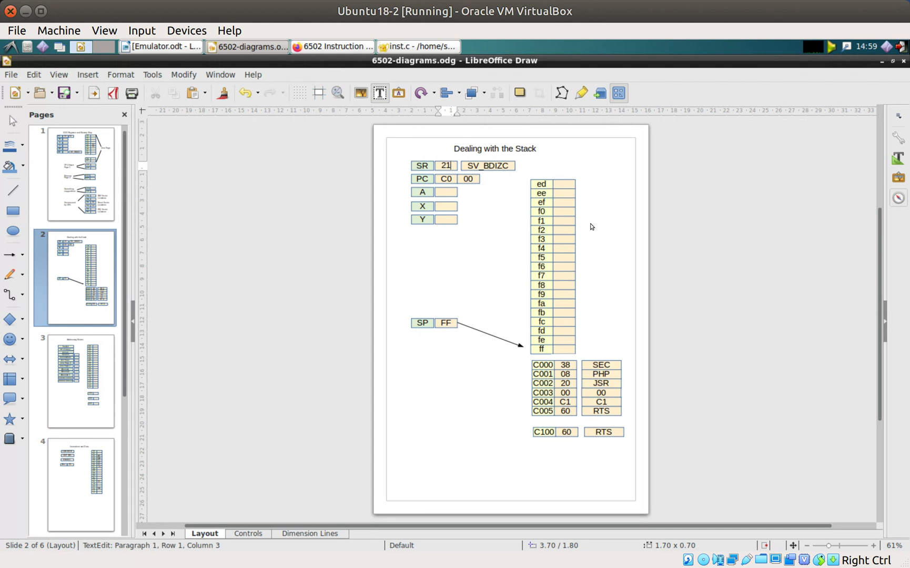
mouse_move(557, 362)
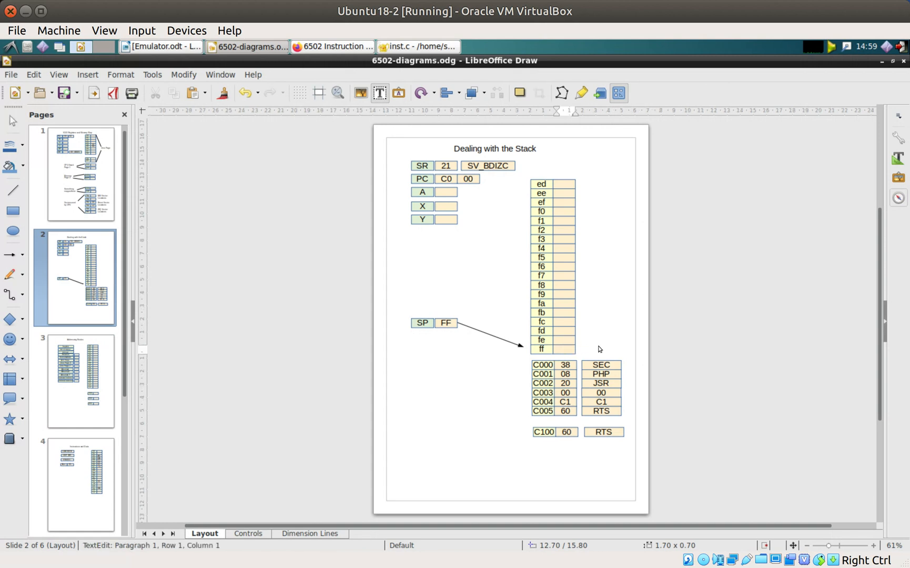
Enter 21 in stack slot ff, move the SP arrow to fe, and change SP to FE
type("21")
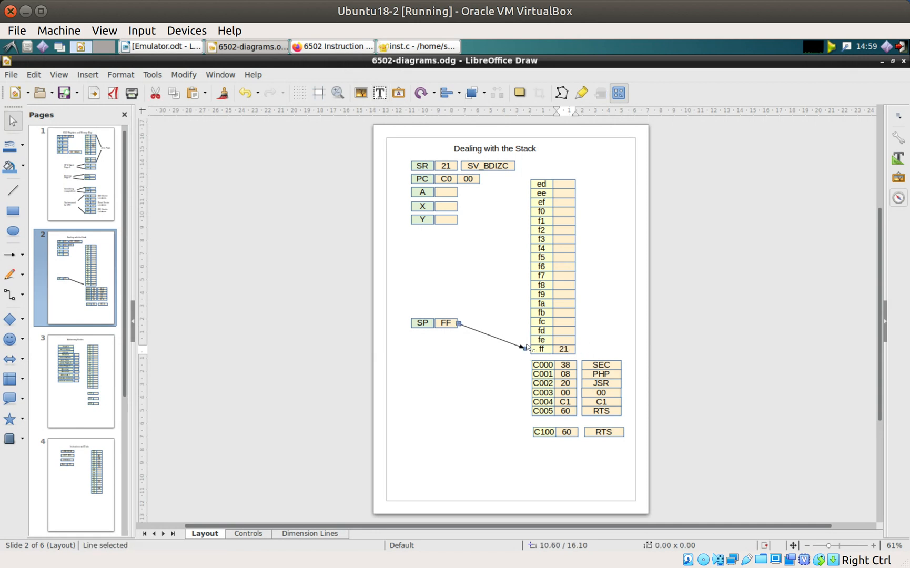
left_click_drag(528, 348, 524, 339)
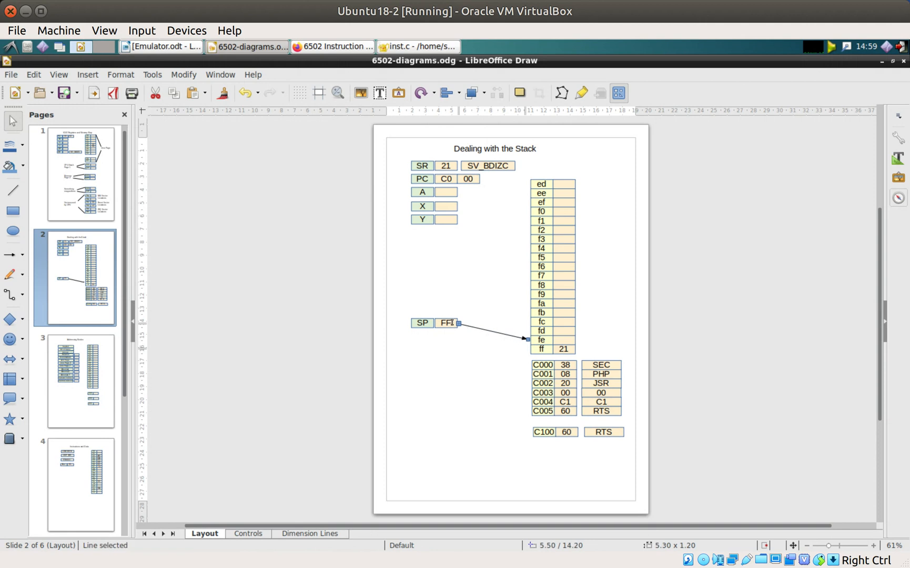
double_click(446, 323)
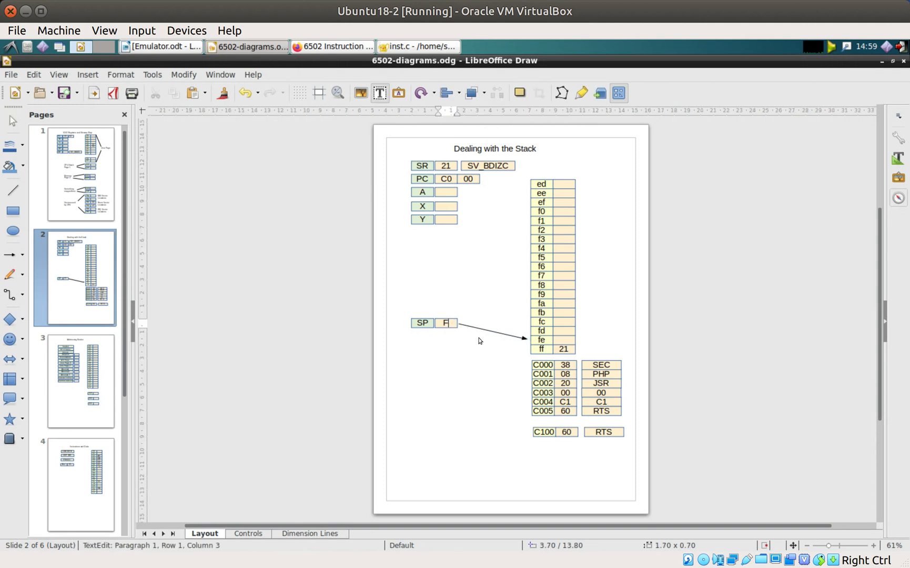
type("E")
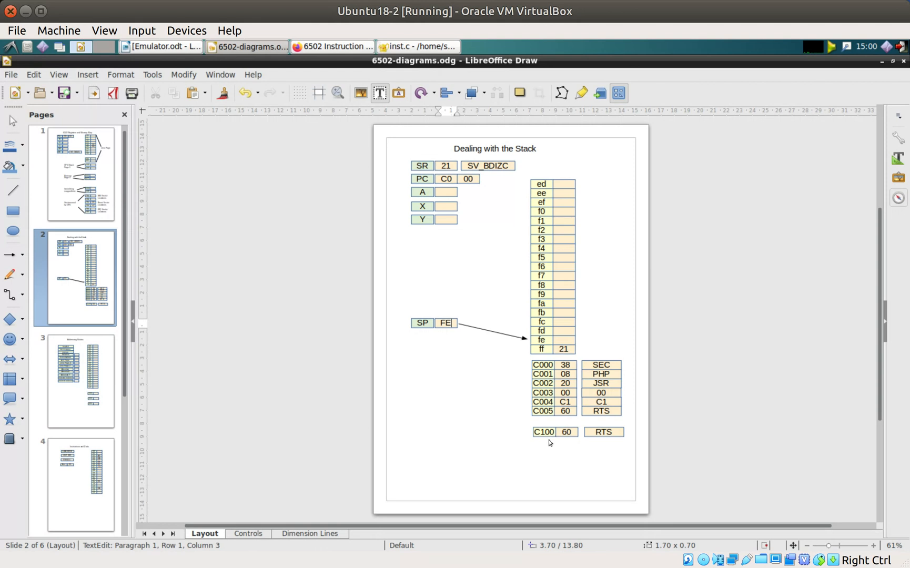
mouse_move(595, 400)
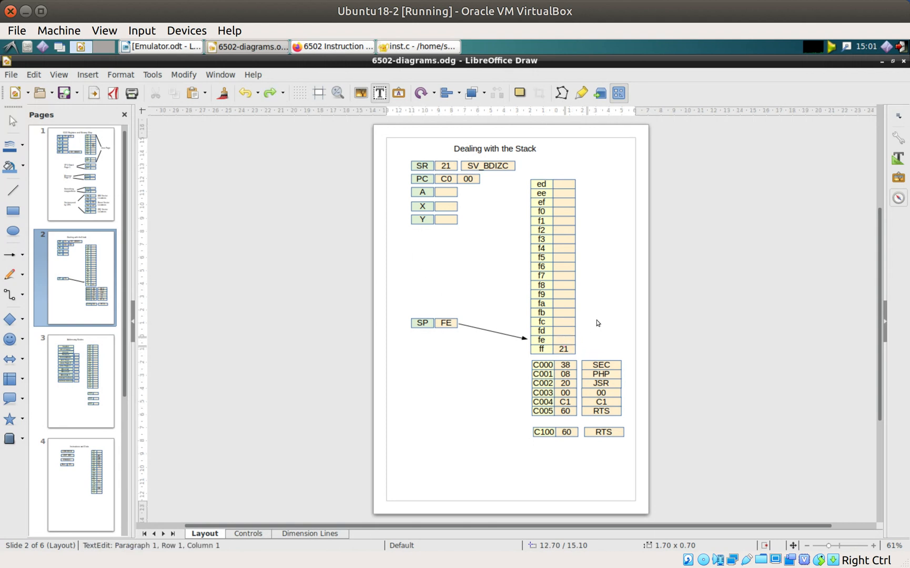
left_click(565, 340)
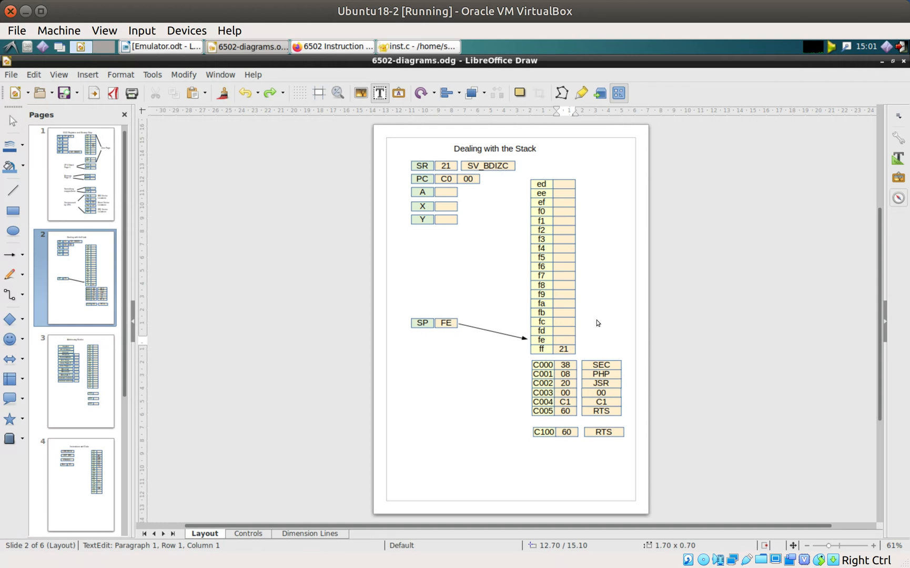
Enter C0 beside fe and reposition the SP arrow tip onto the fd row
type("C0")
left_click(563, 331)
type("04")
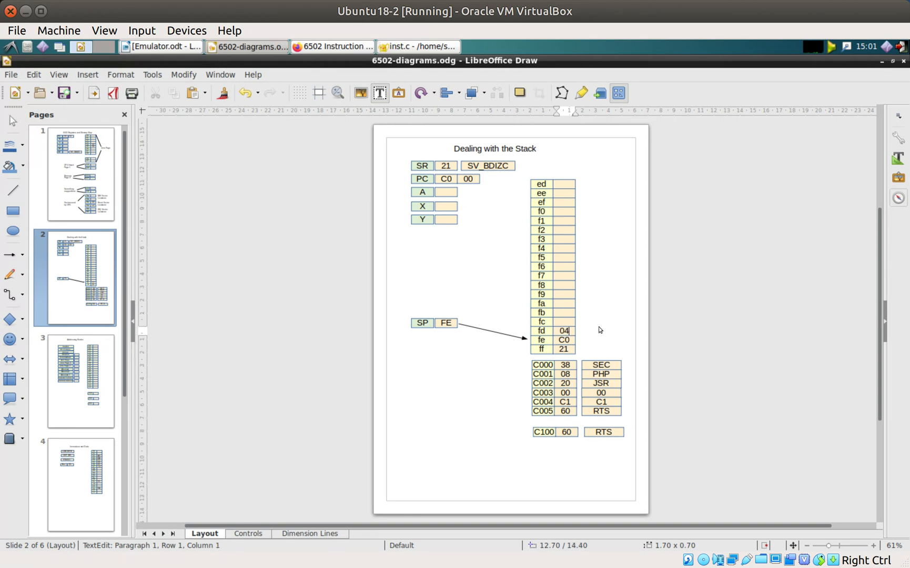
left_click(565, 401)
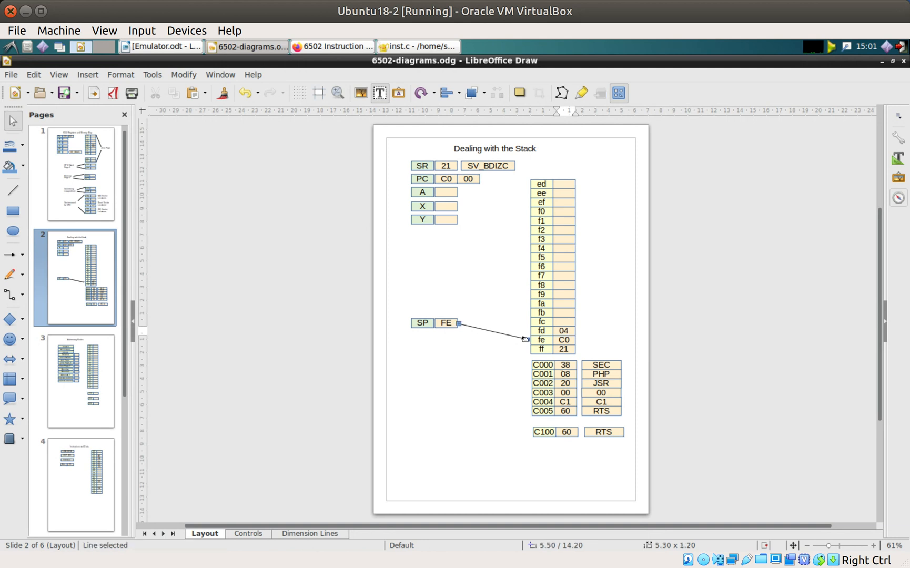
left_click_drag(525, 339, 527, 323)
type("C")
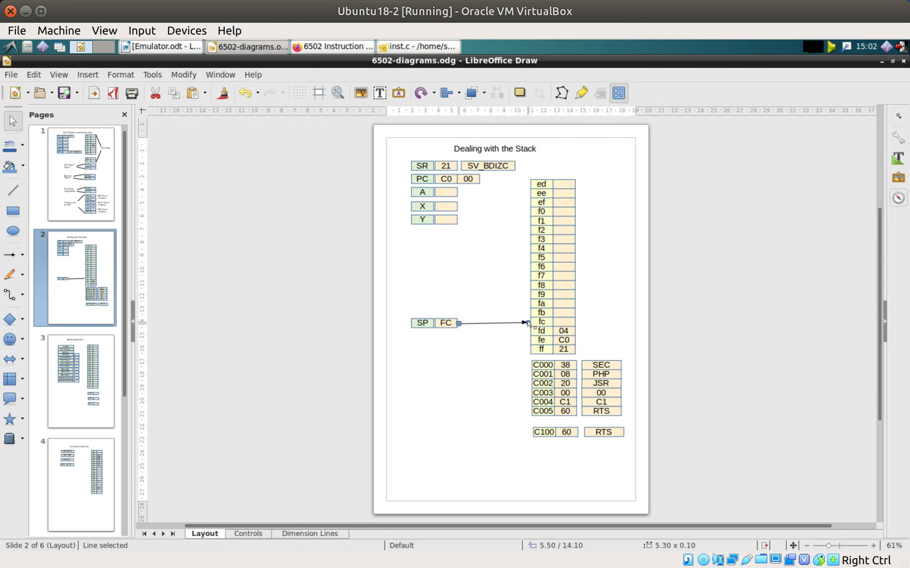
left_click_drag(525, 322, 525, 331)
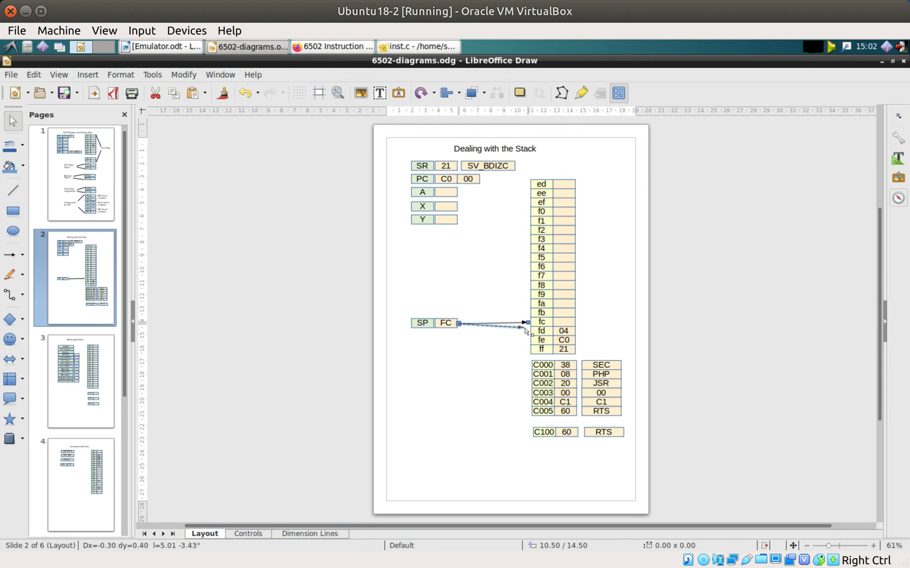
left_click_drag(526, 322, 525, 327)
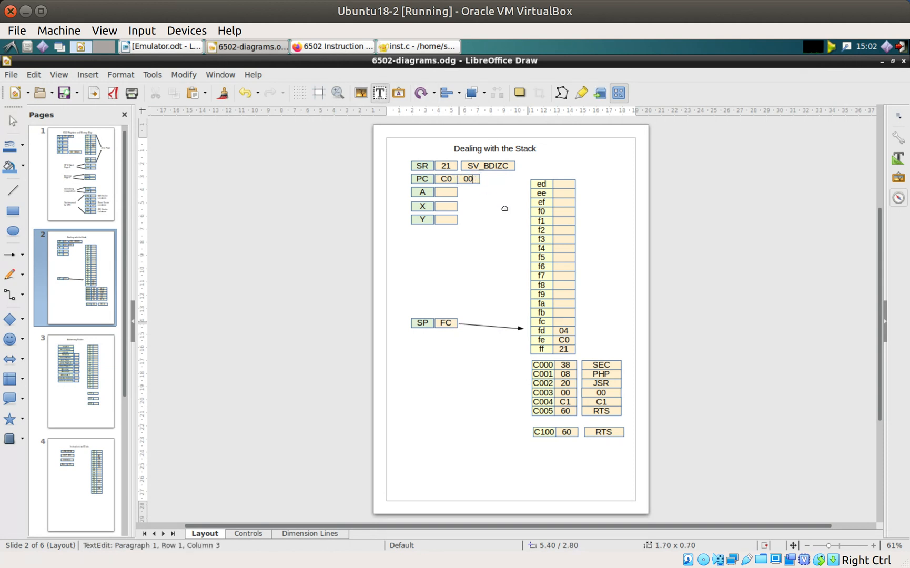
Set the PC low byte to 05 and bring the SP arrow tip back to row fe
type("05")
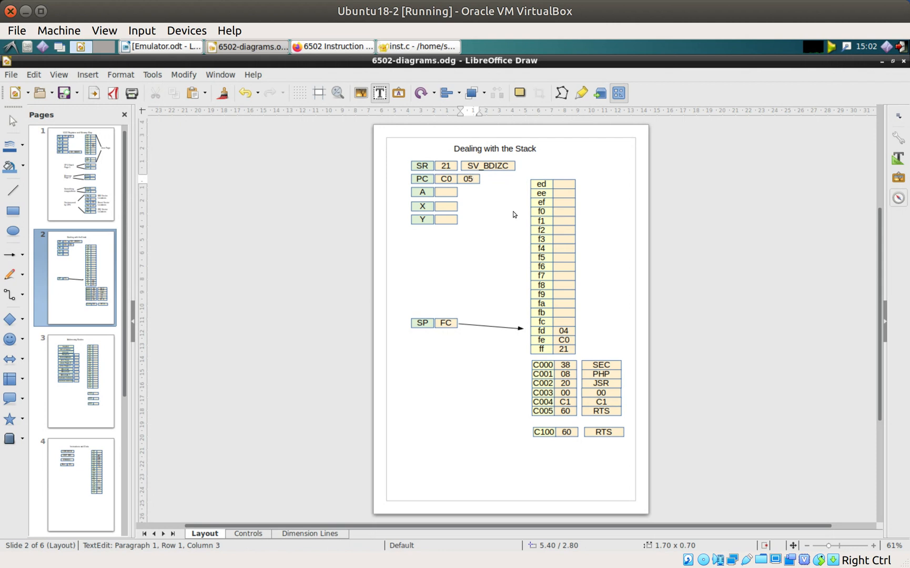
mouse_move(526, 331)
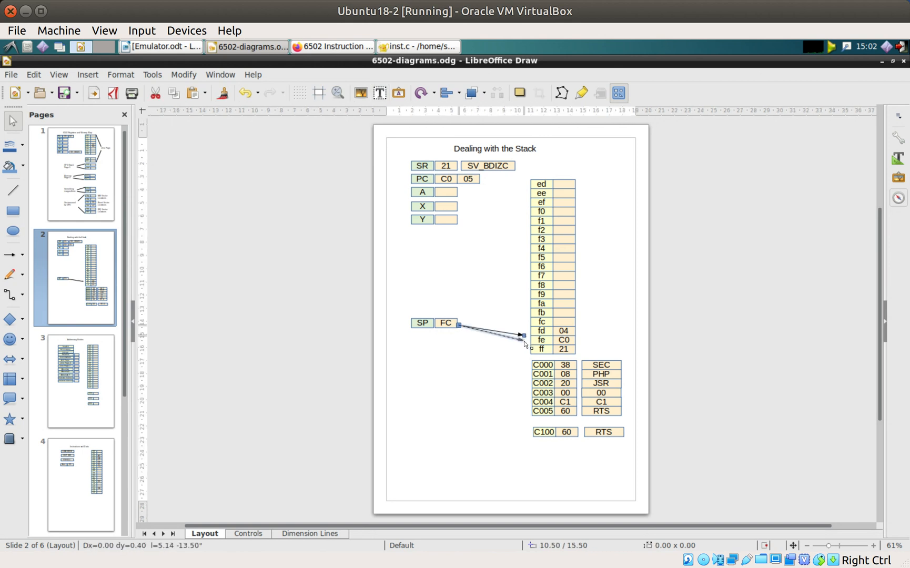
left_click_drag(521, 336, 525, 351)
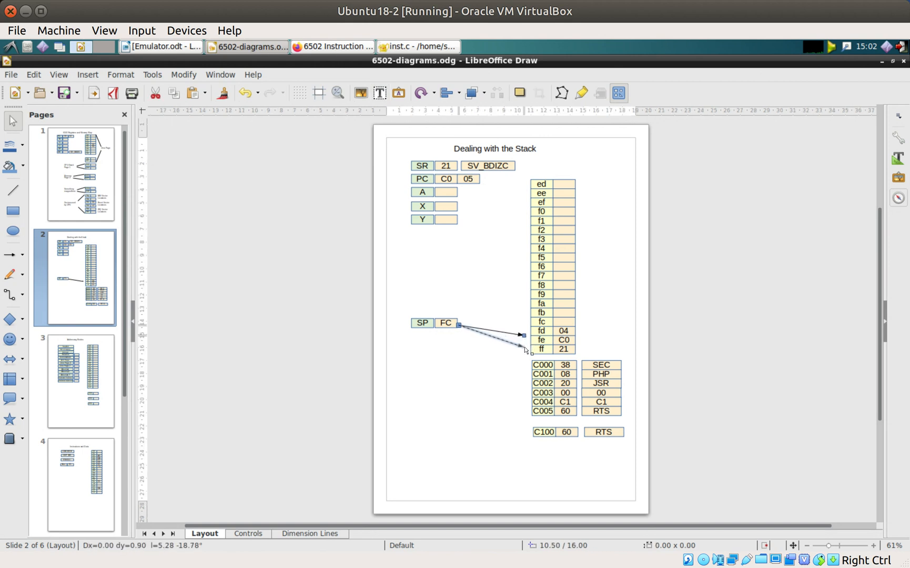
left_click_drag(526, 349, 525, 339)
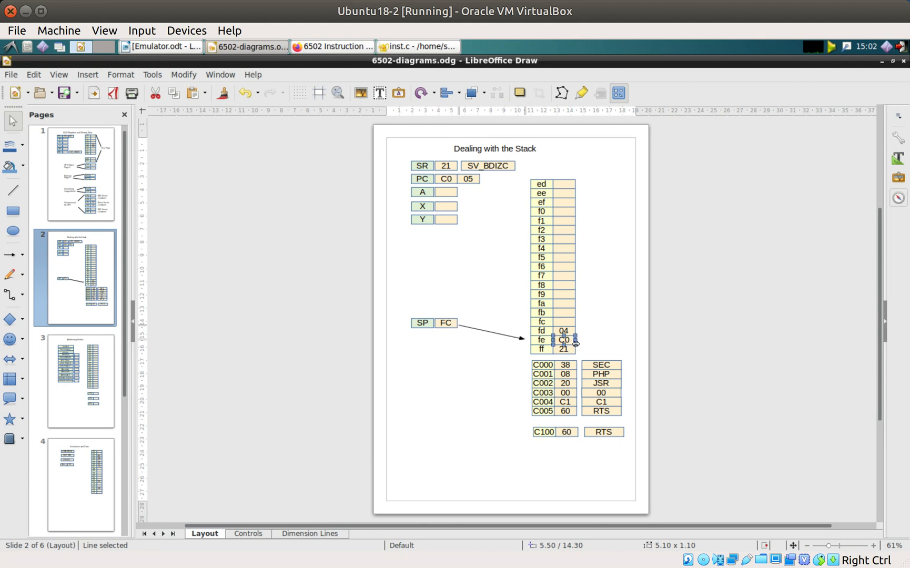
Delete the C0 and 04 bytes beside fe and fd, keeping only 21 at ff
left_click(563, 339)
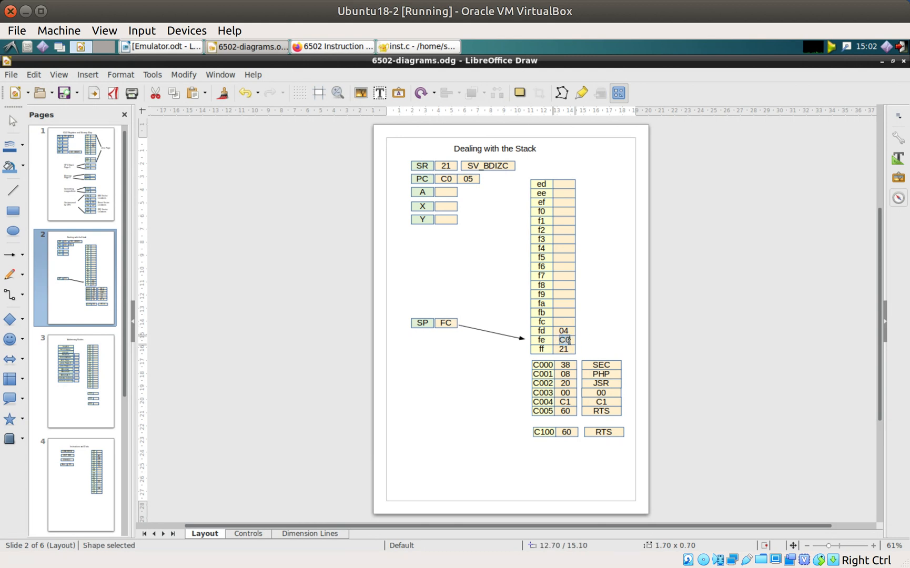
double_click(562, 339)
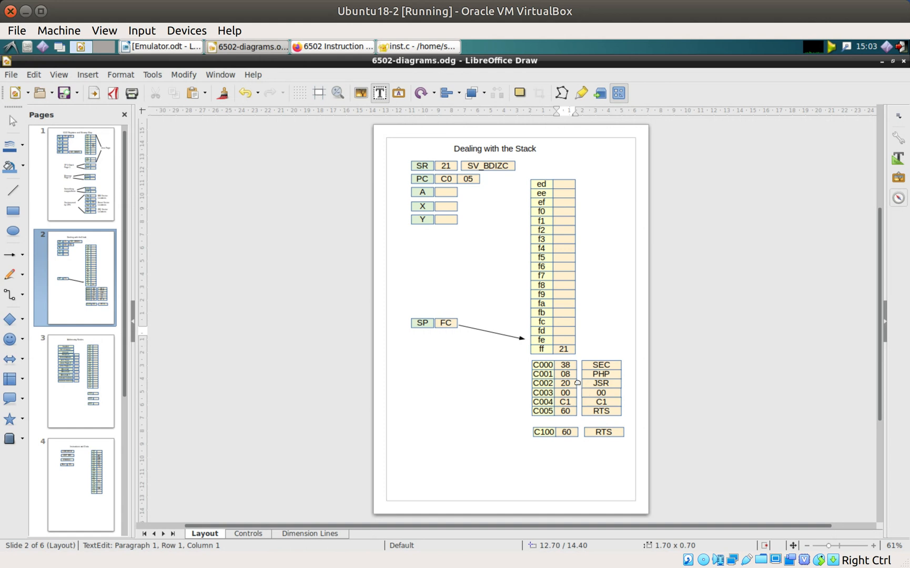
left_click(563, 331)
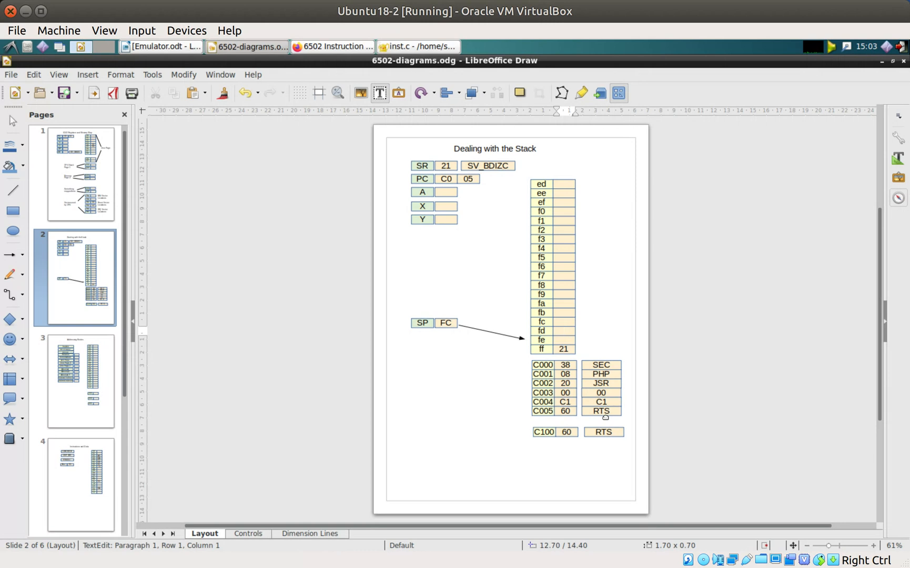
left_click(563, 330)
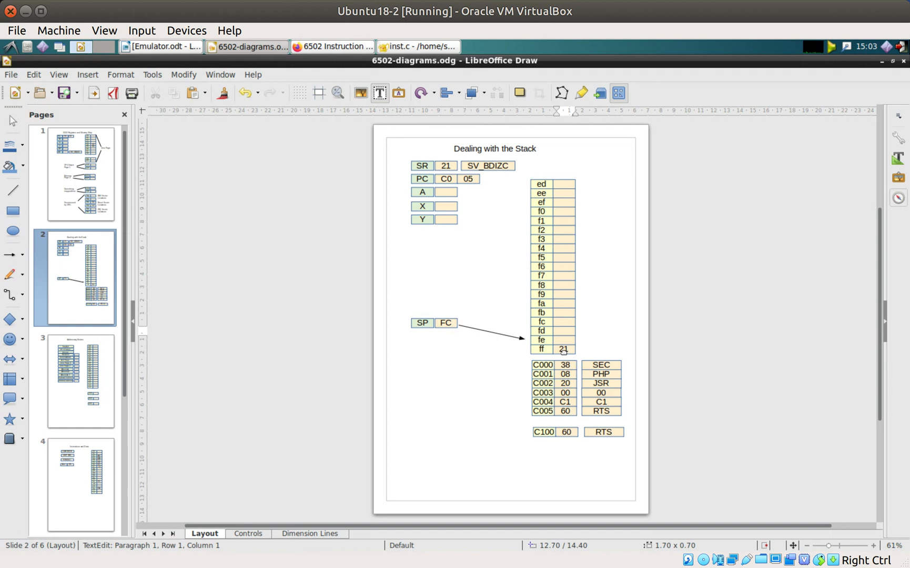
left_click(563, 349)
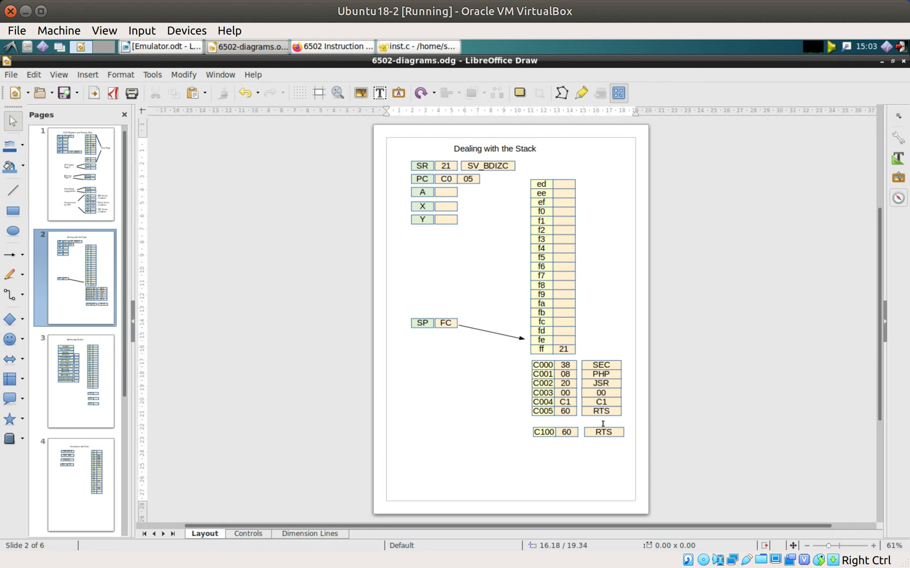
mouse_move(605, 423)
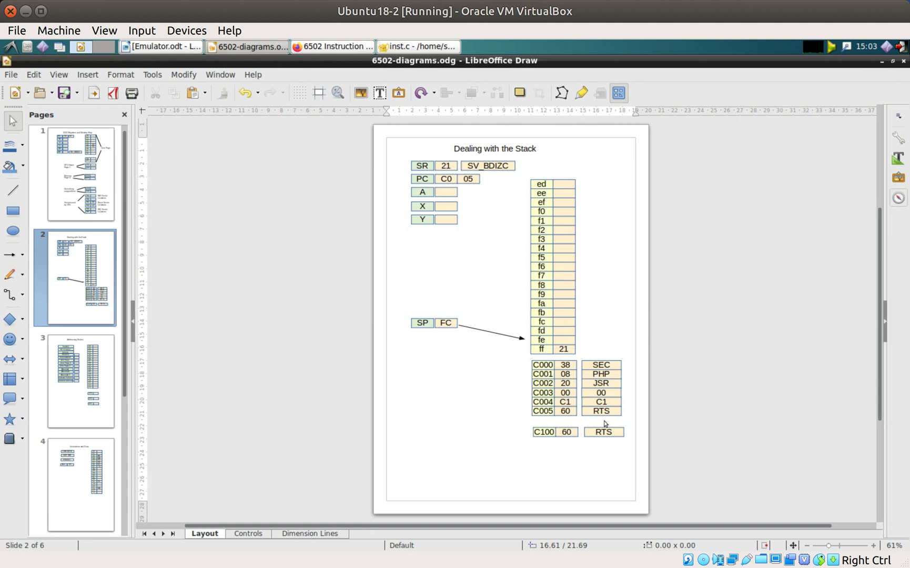
mouse_move(595, 414)
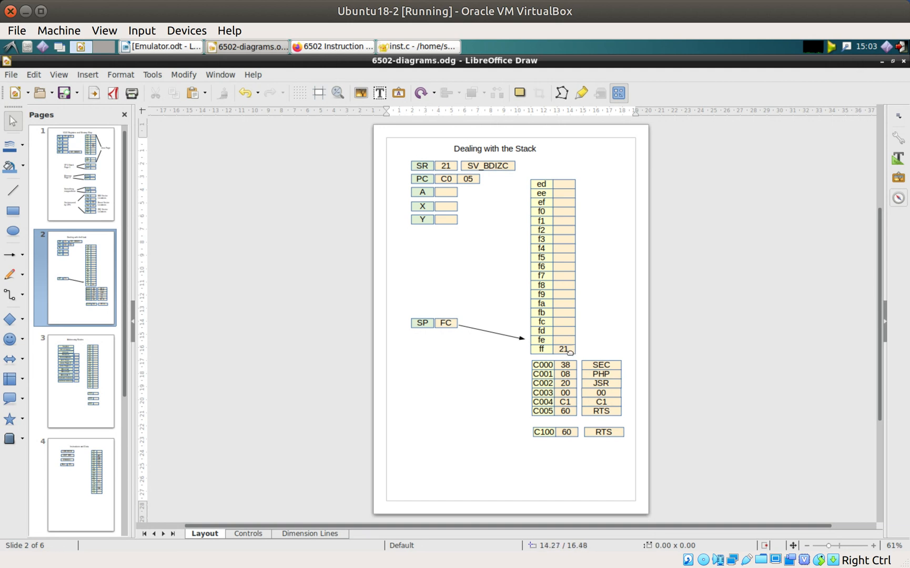
mouse_move(597, 399)
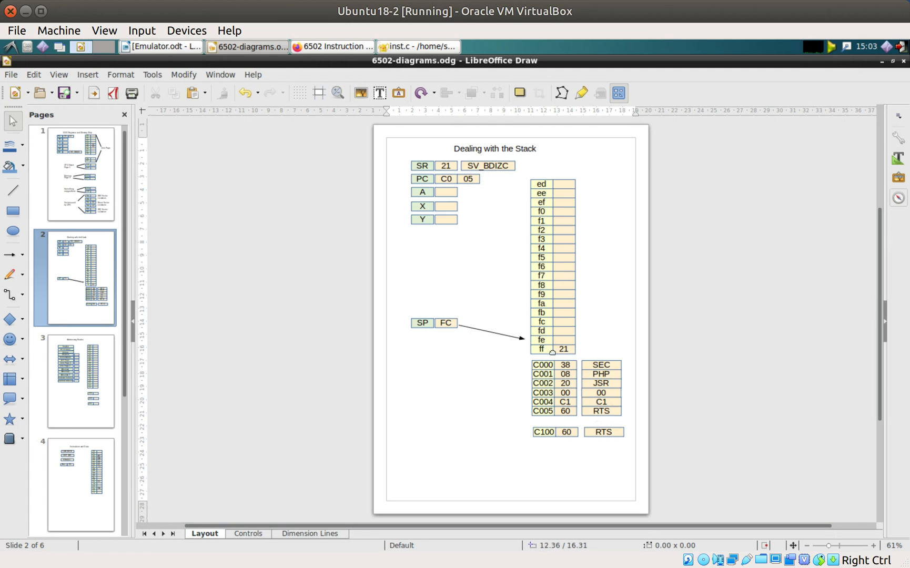
mouse_move(530, 357)
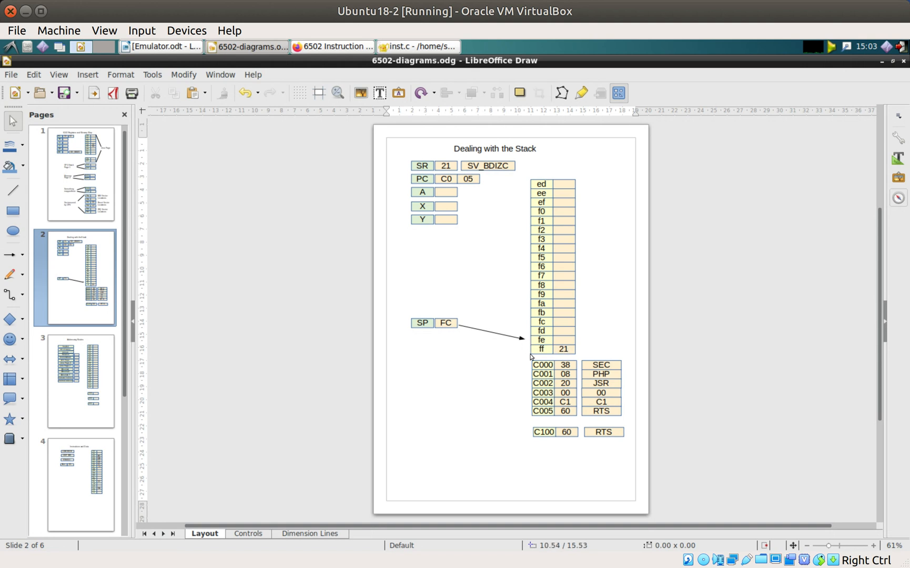
left_click(564, 349)
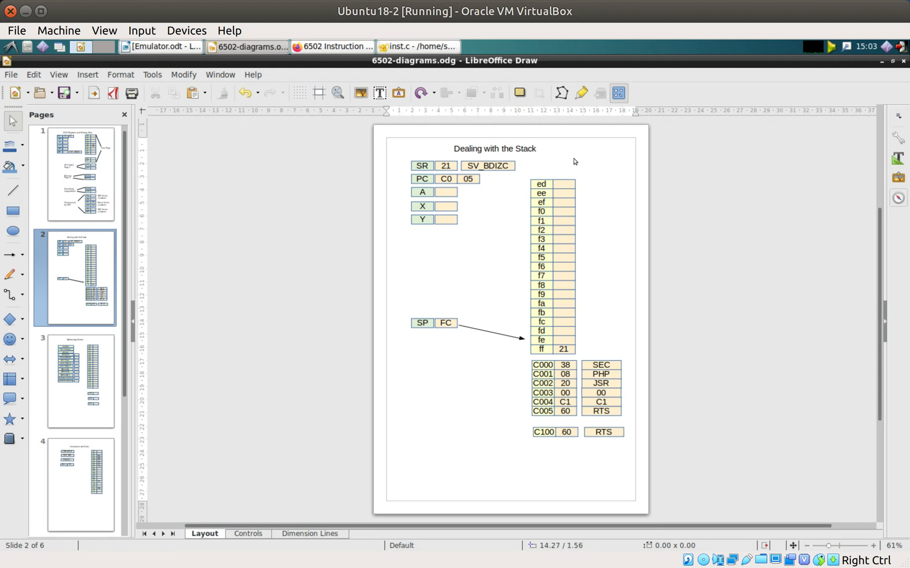
mouse_move(584, 139)
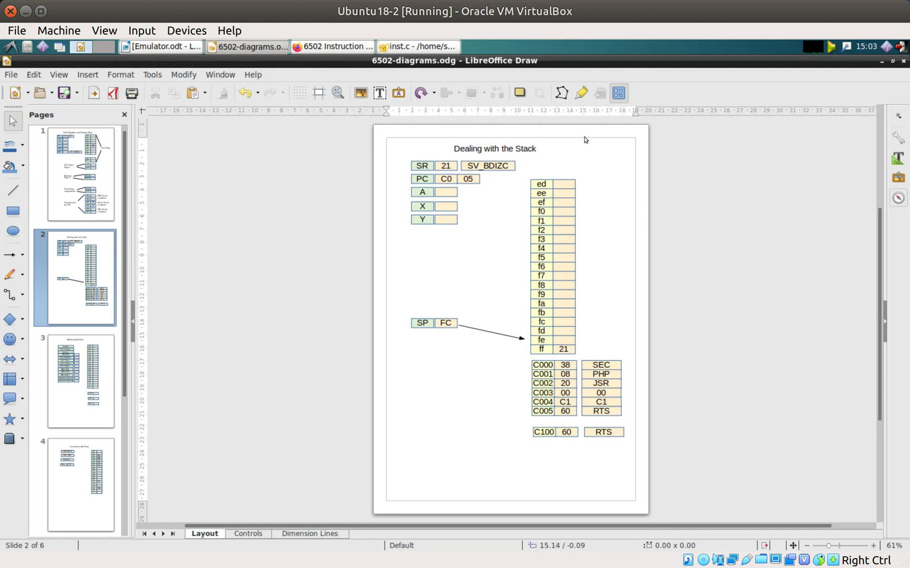
mouse_move(507, 363)
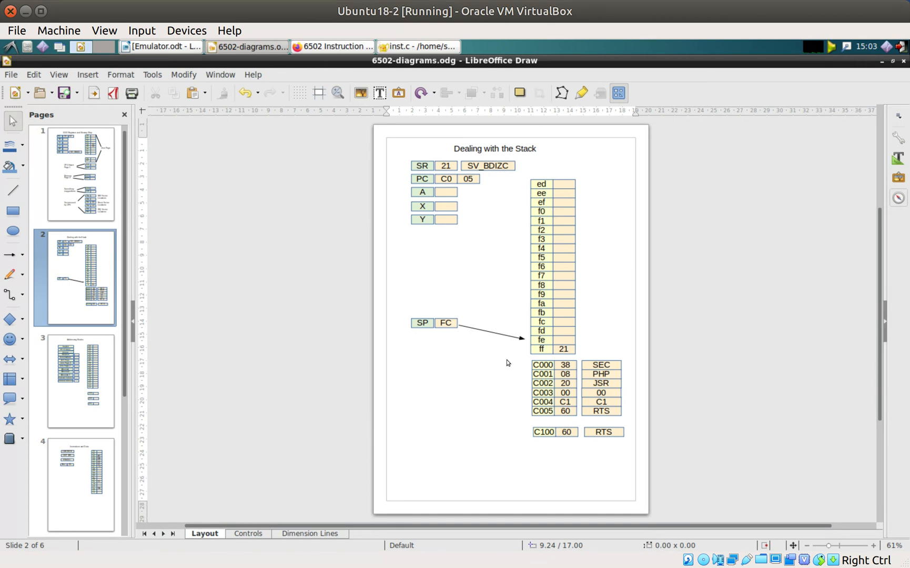
mouse_move(513, 354)
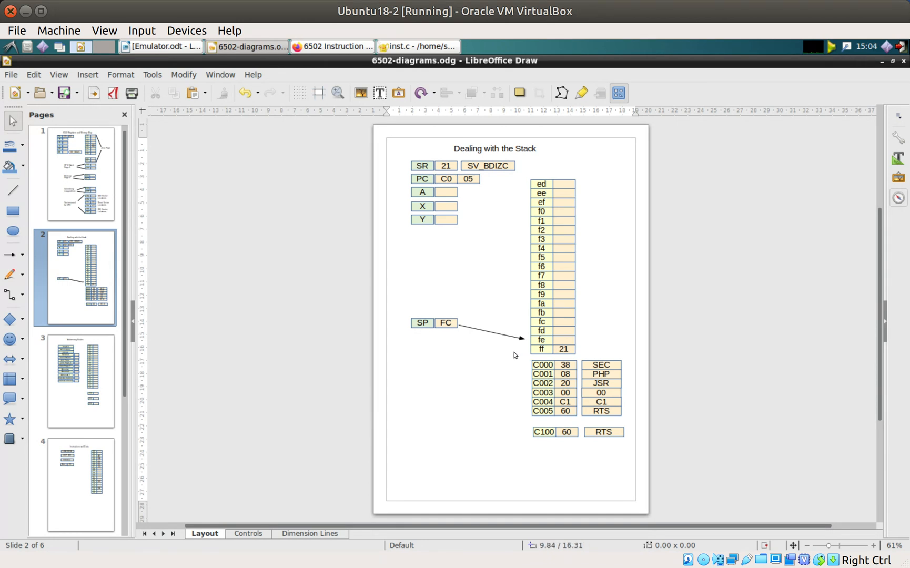